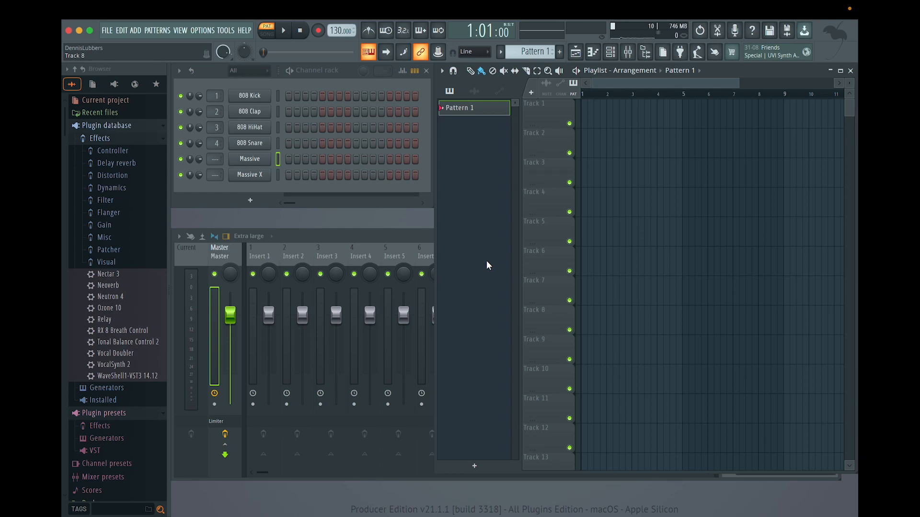
- Open the Massive channel's editor and detach it from FL Studio
{"action": "left_click", "coordinate": [248, 158]}
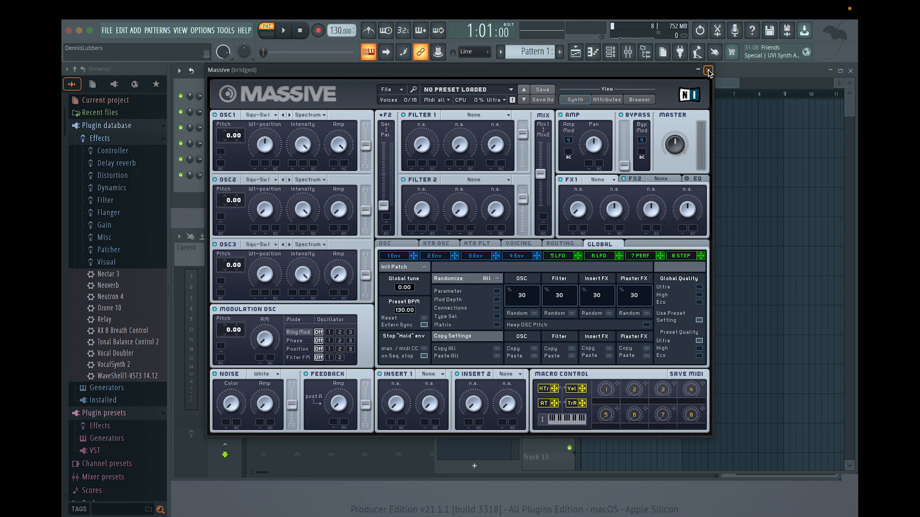
{"action": "left_click", "coordinate": [708, 70]}
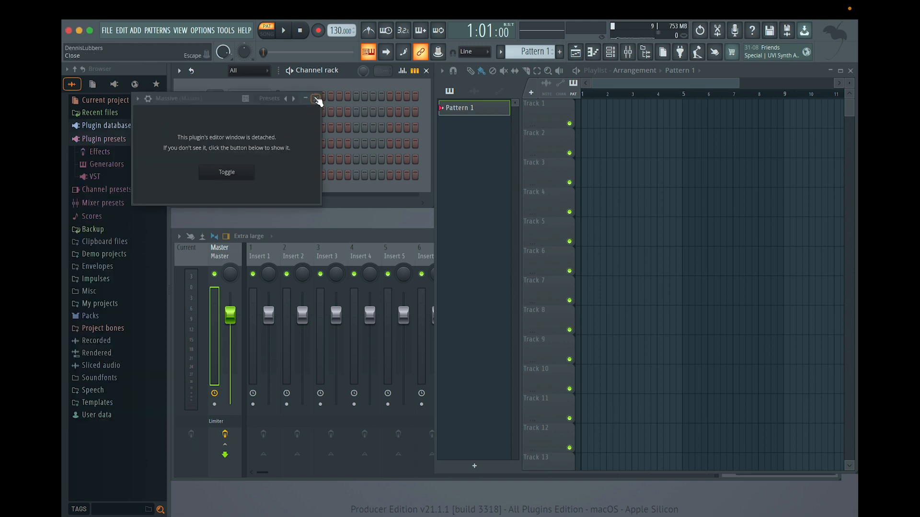
- Launch the Plugin Manager and select the Massive AU synth entry in the list
{"action": "right_click", "coordinate": [99, 138]}
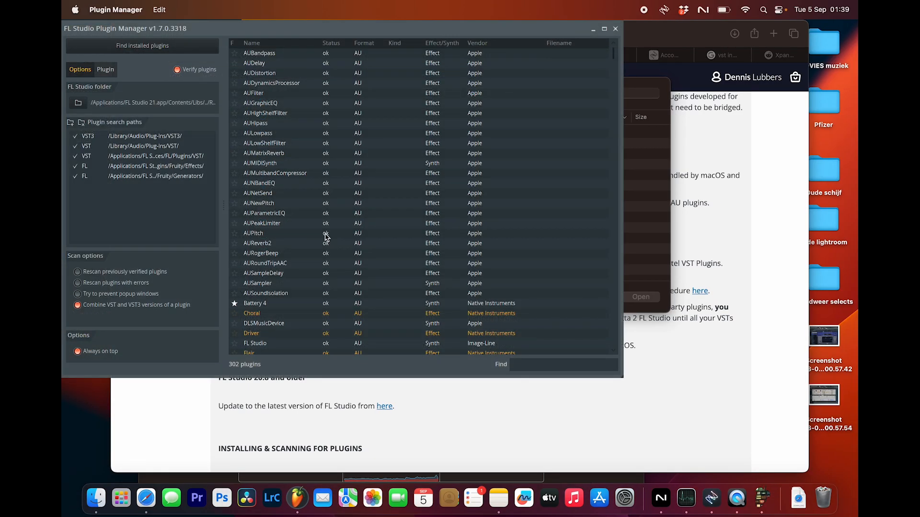
{"action": "scroll", "scroll_direction": "down", "scroll_amount": 3}
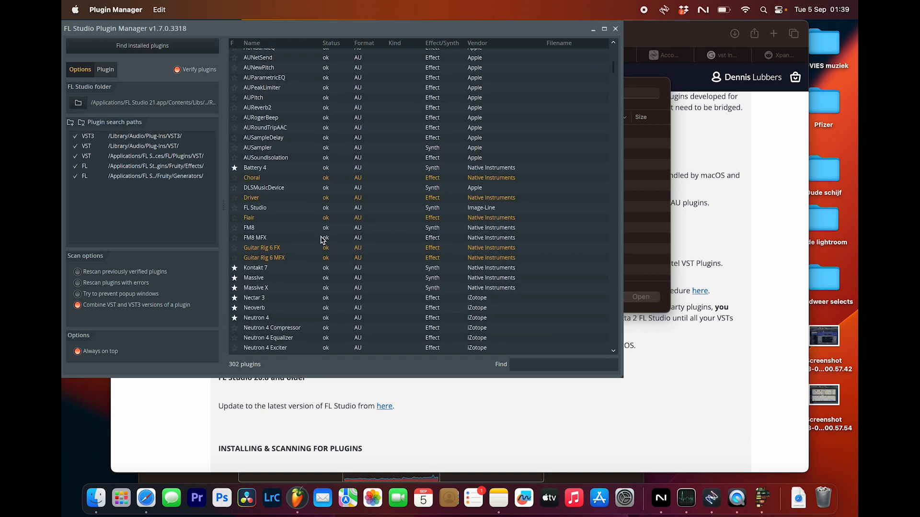
{"action": "left_click", "coordinate": [253, 278]}
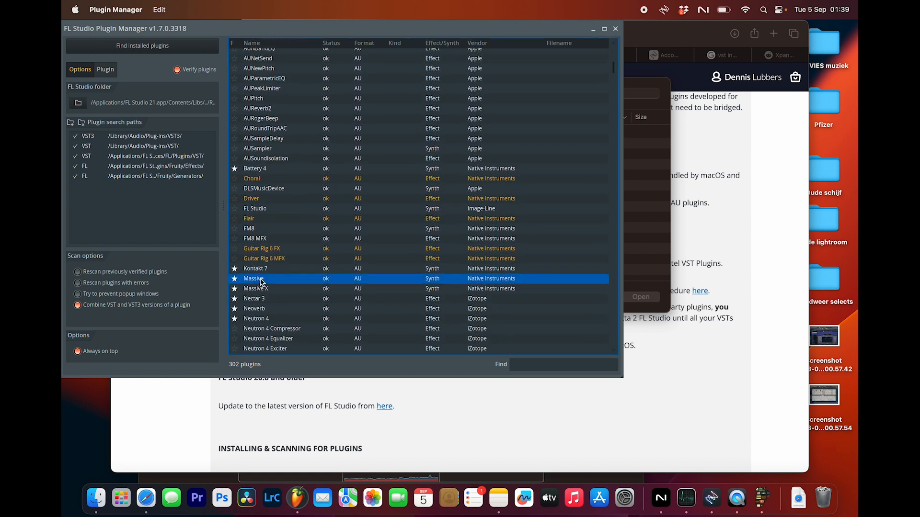
{"action": "mouse_move", "coordinate": [361, 284]}
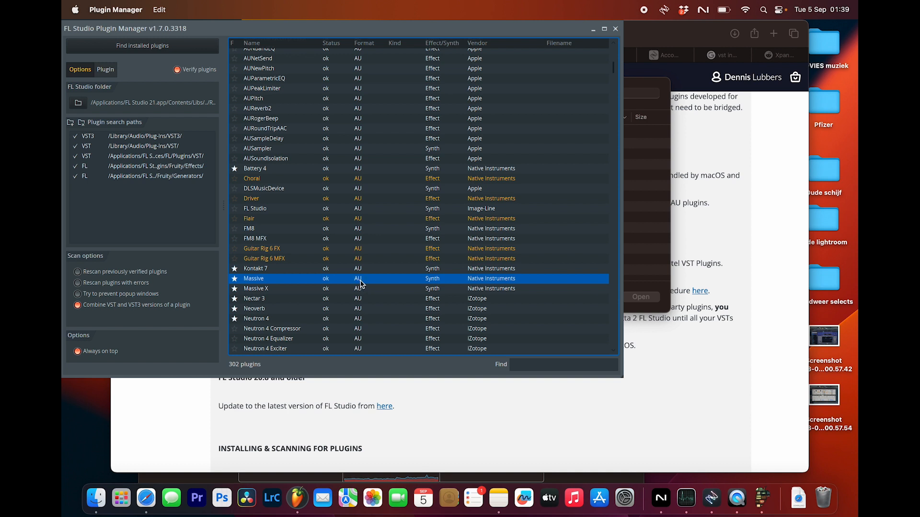
{"action": "mouse_move", "coordinate": [369, 282]}
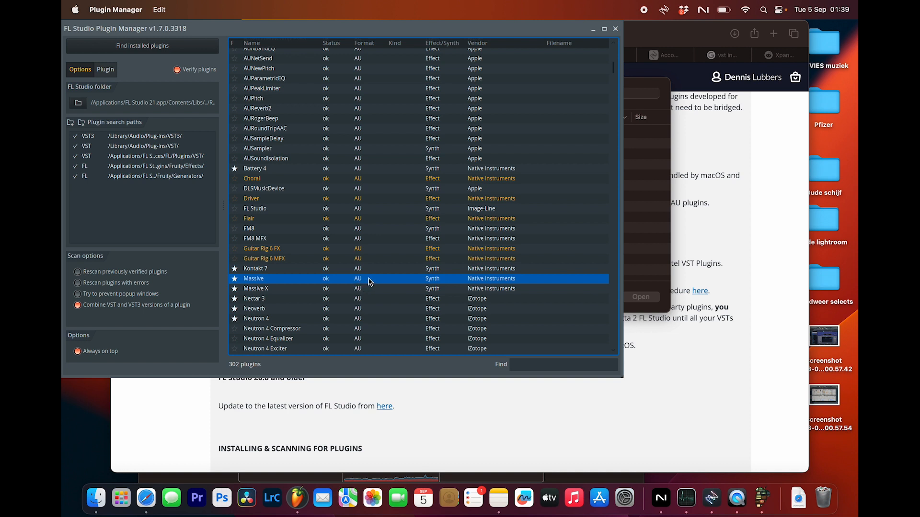
{"action": "mouse_move", "coordinate": [268, 274]}
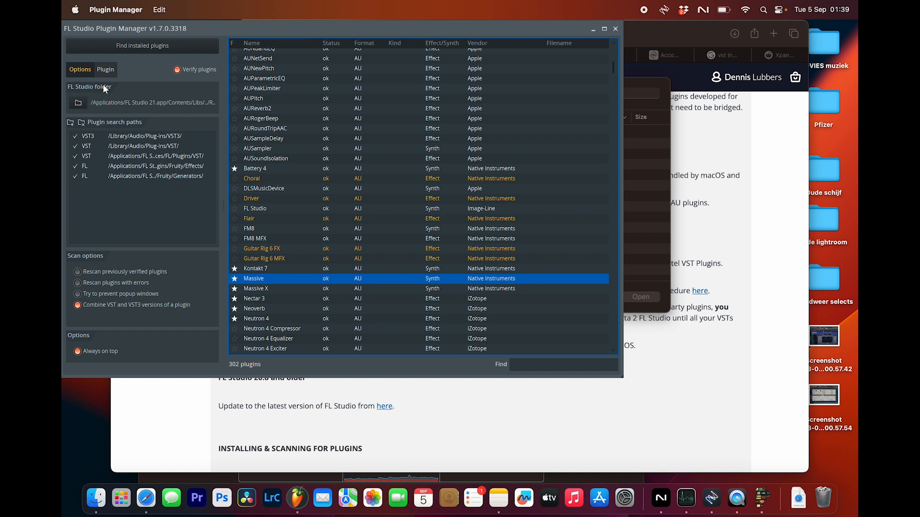
- Show Massive's plugin details and enter 'AU' as its category
{"action": "left_click", "coordinate": [105, 69]}
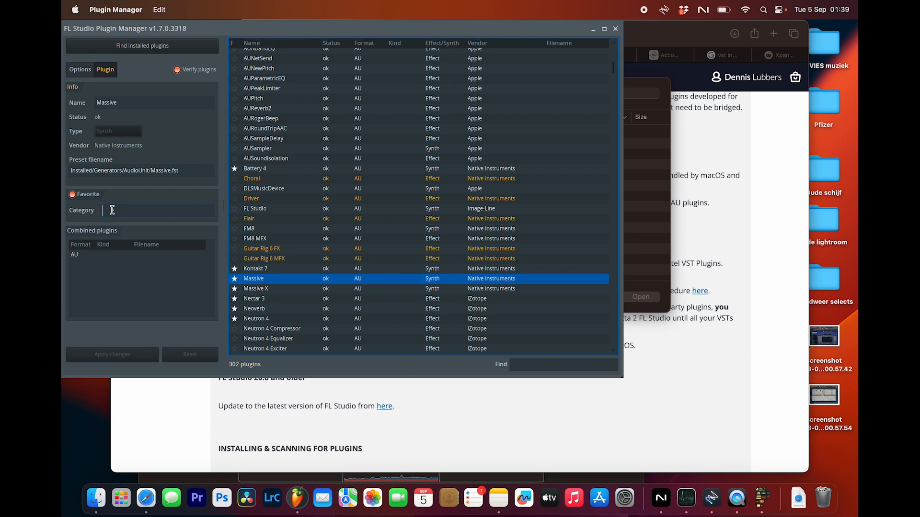
{"action": "type", "text": "AU"}
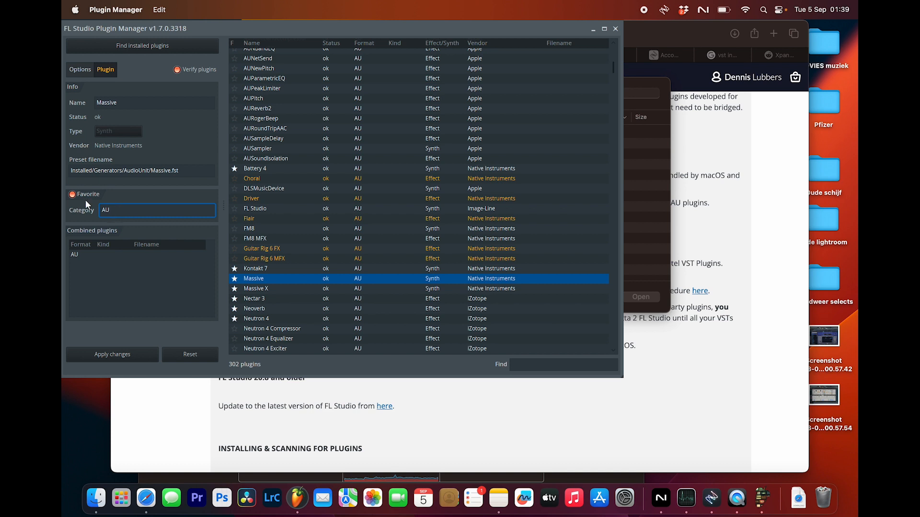
{"action": "left_click", "coordinate": [71, 194]}
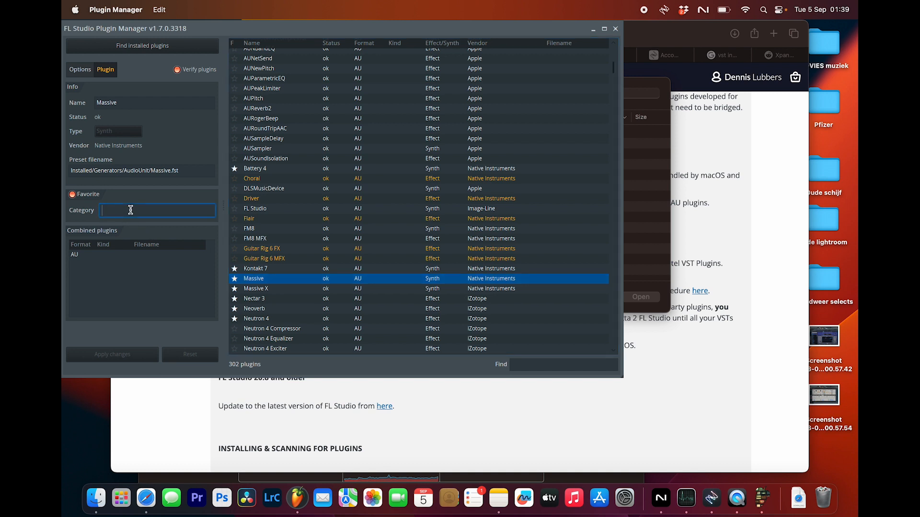
{"action": "type", "text": "AU"}
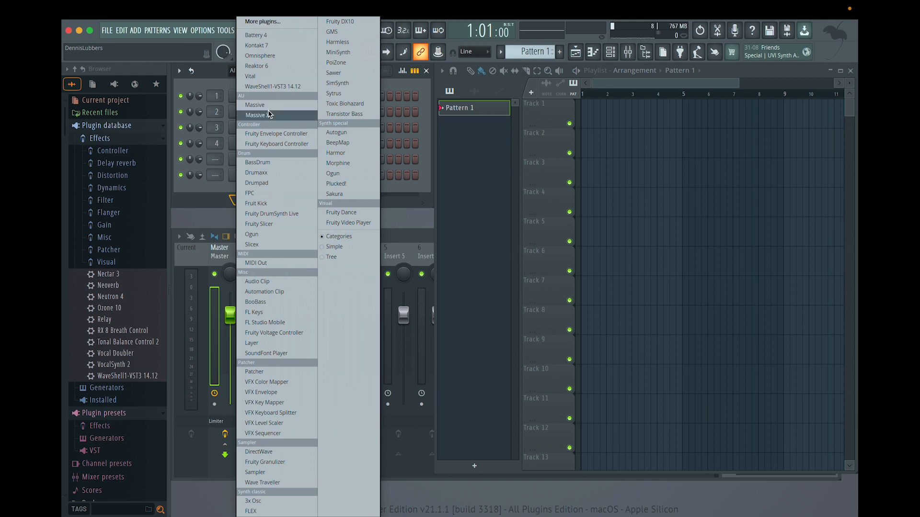
- Add Massive from the AU category as a new channel and open its editor
{"action": "left_click", "coordinate": [255, 104]}
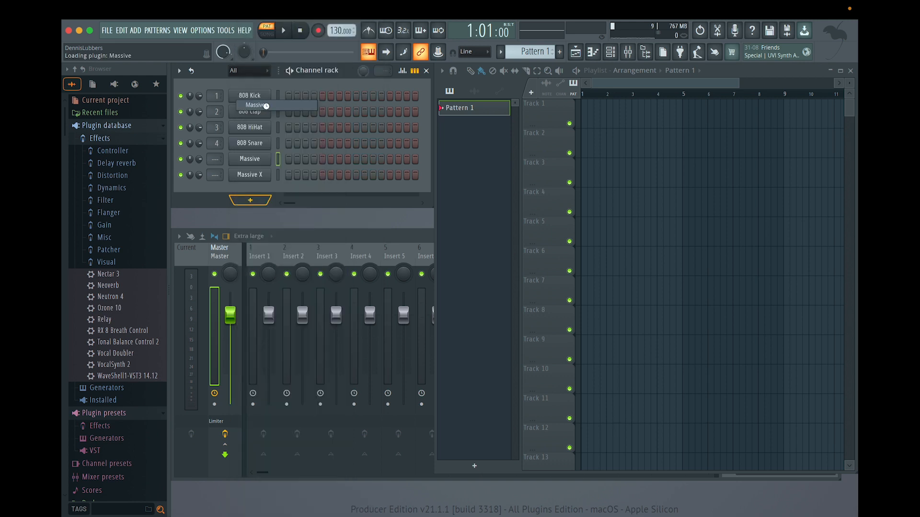
{"action": "double_click", "coordinate": [248, 158]}
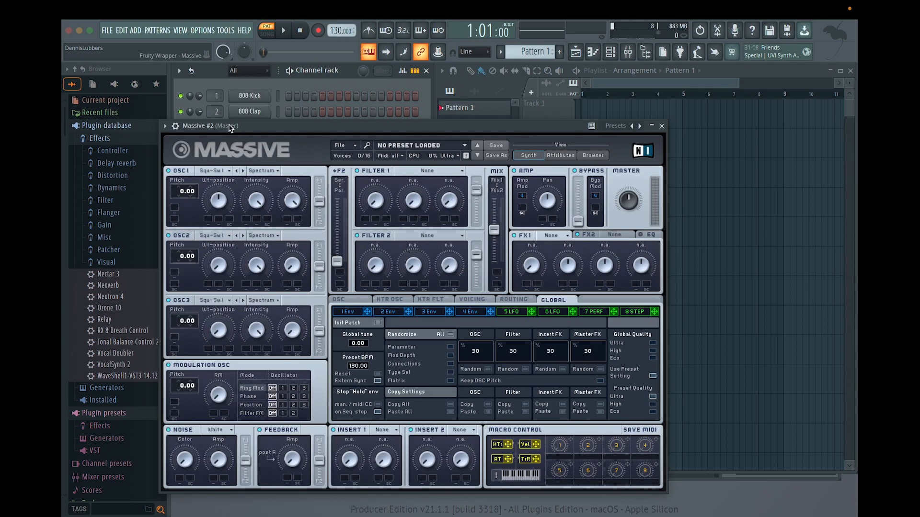